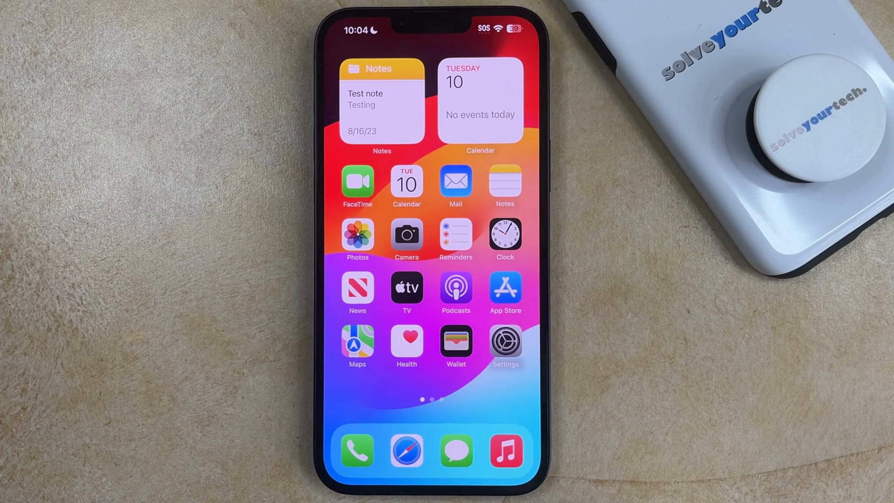
- Reach the Messages alert sound options via Settings > Notifications, with Chord currently chosen
left_click(504, 342)
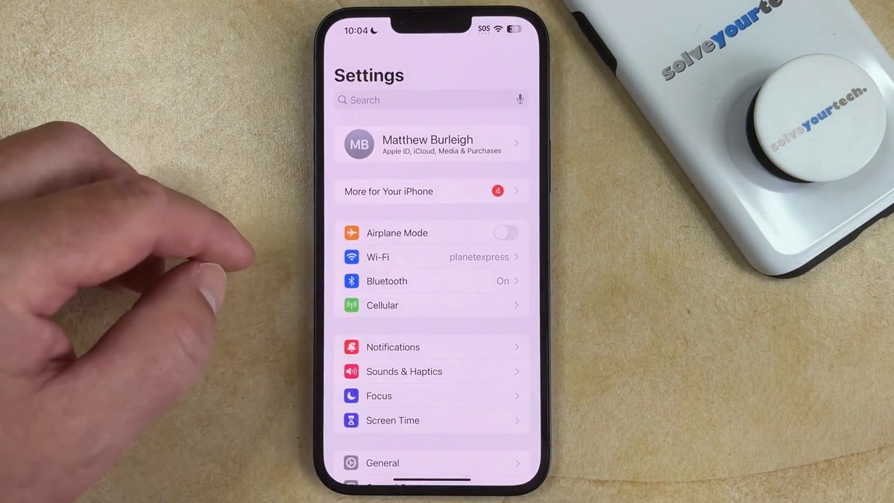
scroll("down", 3)
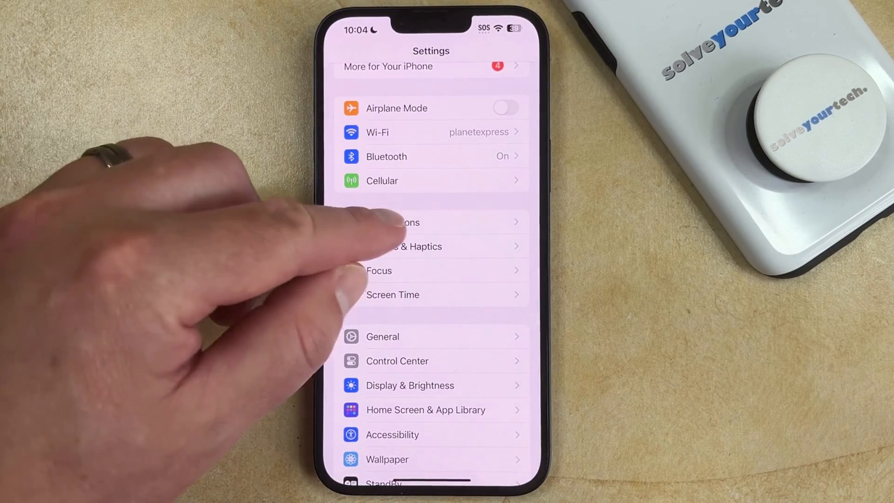
left_click(405, 221)
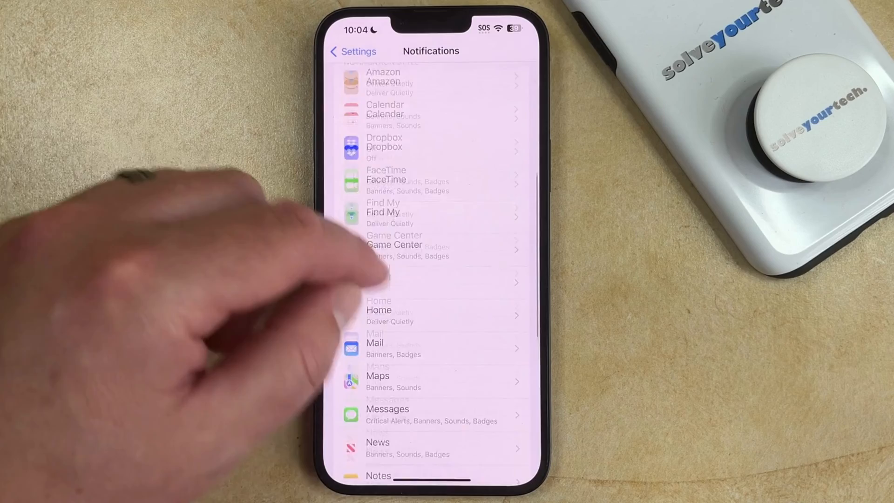
scroll("down", 3)
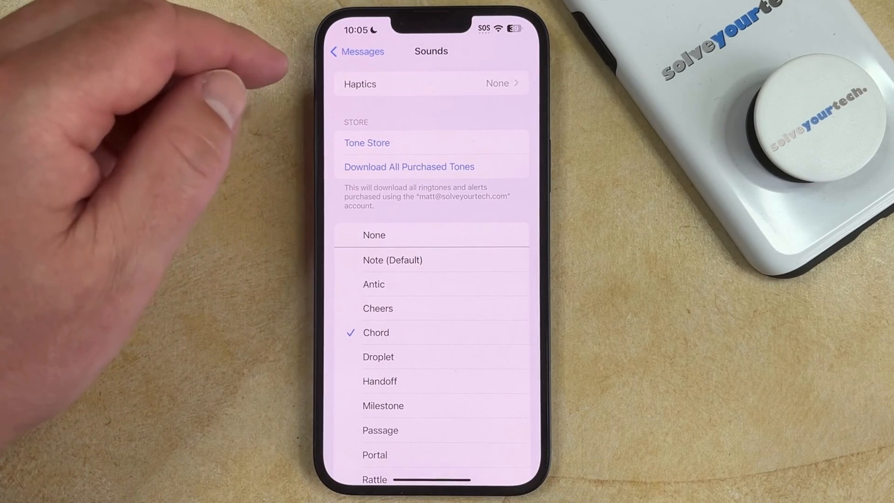
- Set the Messages alert haptic to Heartbeat and go back out to the home screen
left_click(430, 83)
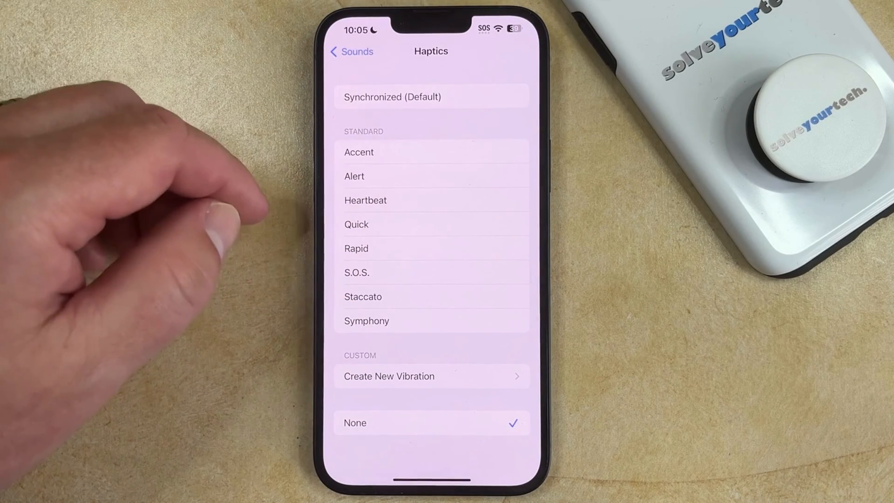
left_click(431, 200)
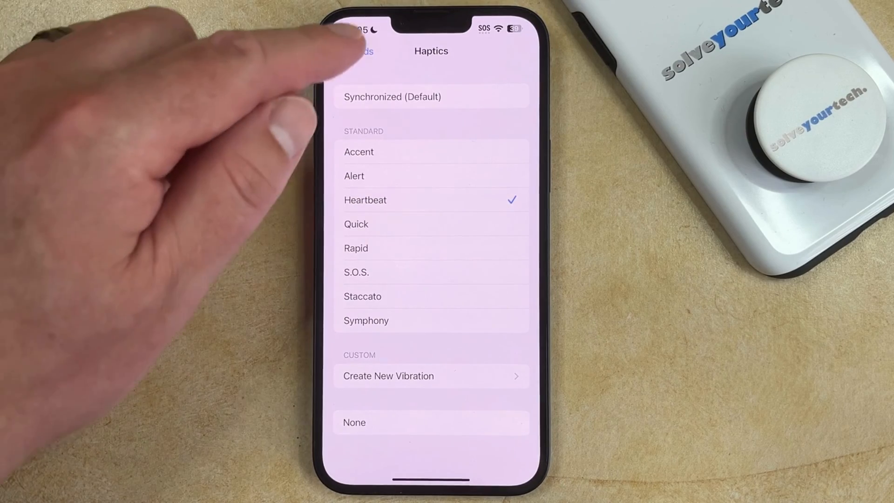
left_click(354, 51)
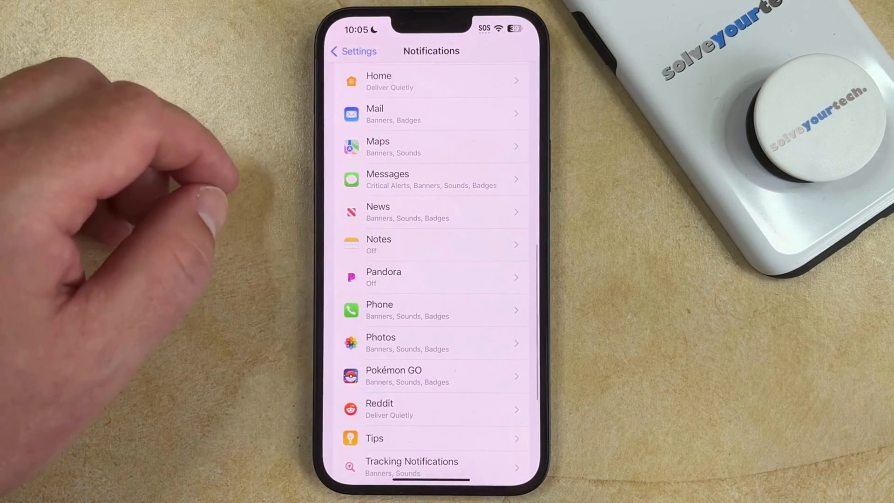
left_click(353, 50)
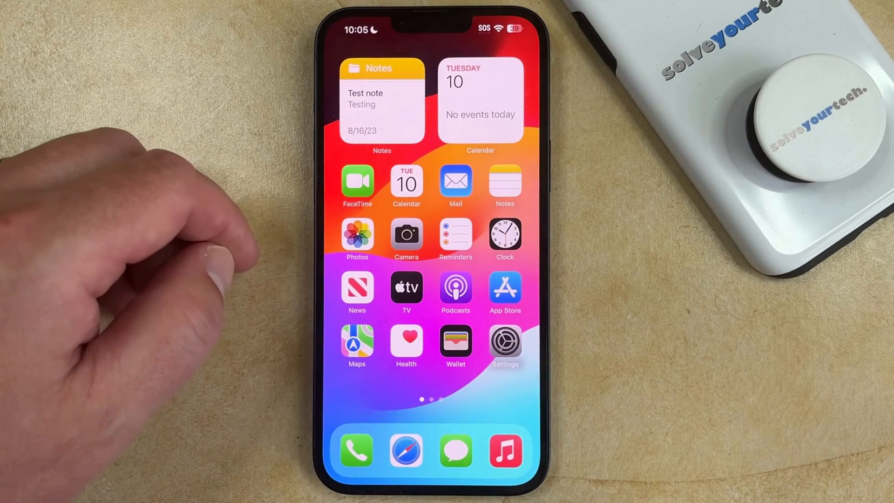
- Reopen Settings and reach the Sounds & Haptics page for the System Haptics toggle
left_click(504, 342)
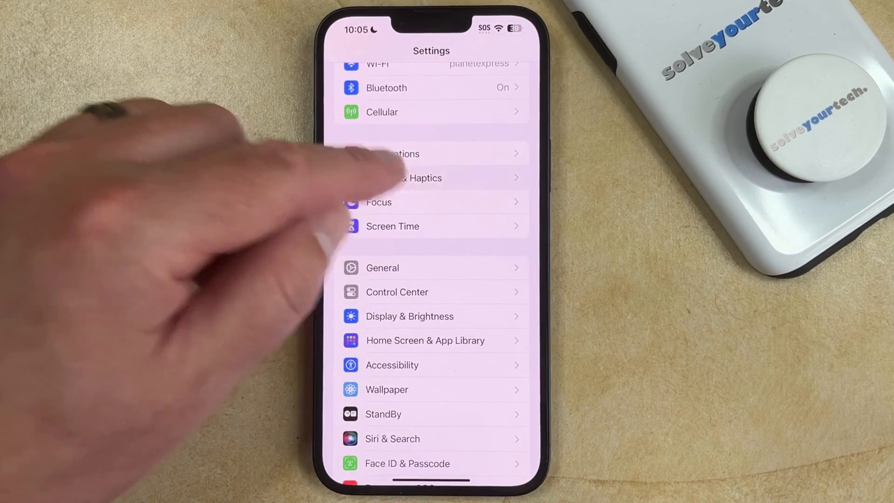
left_click(406, 178)
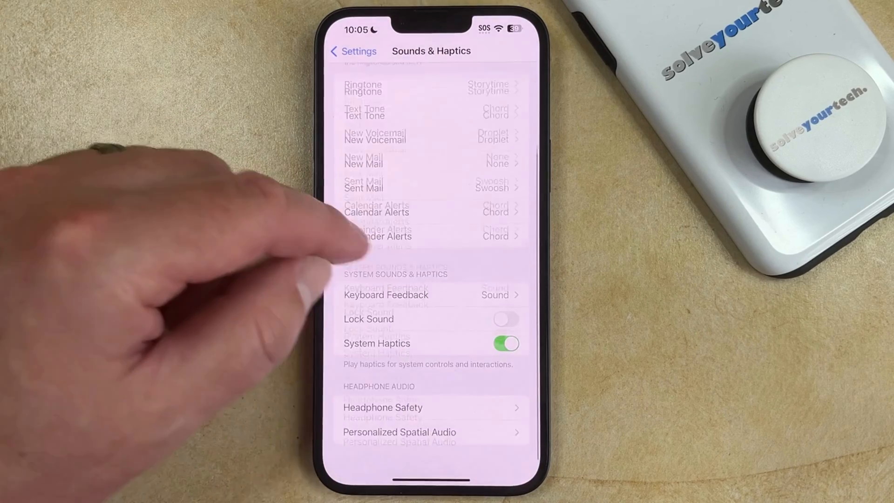